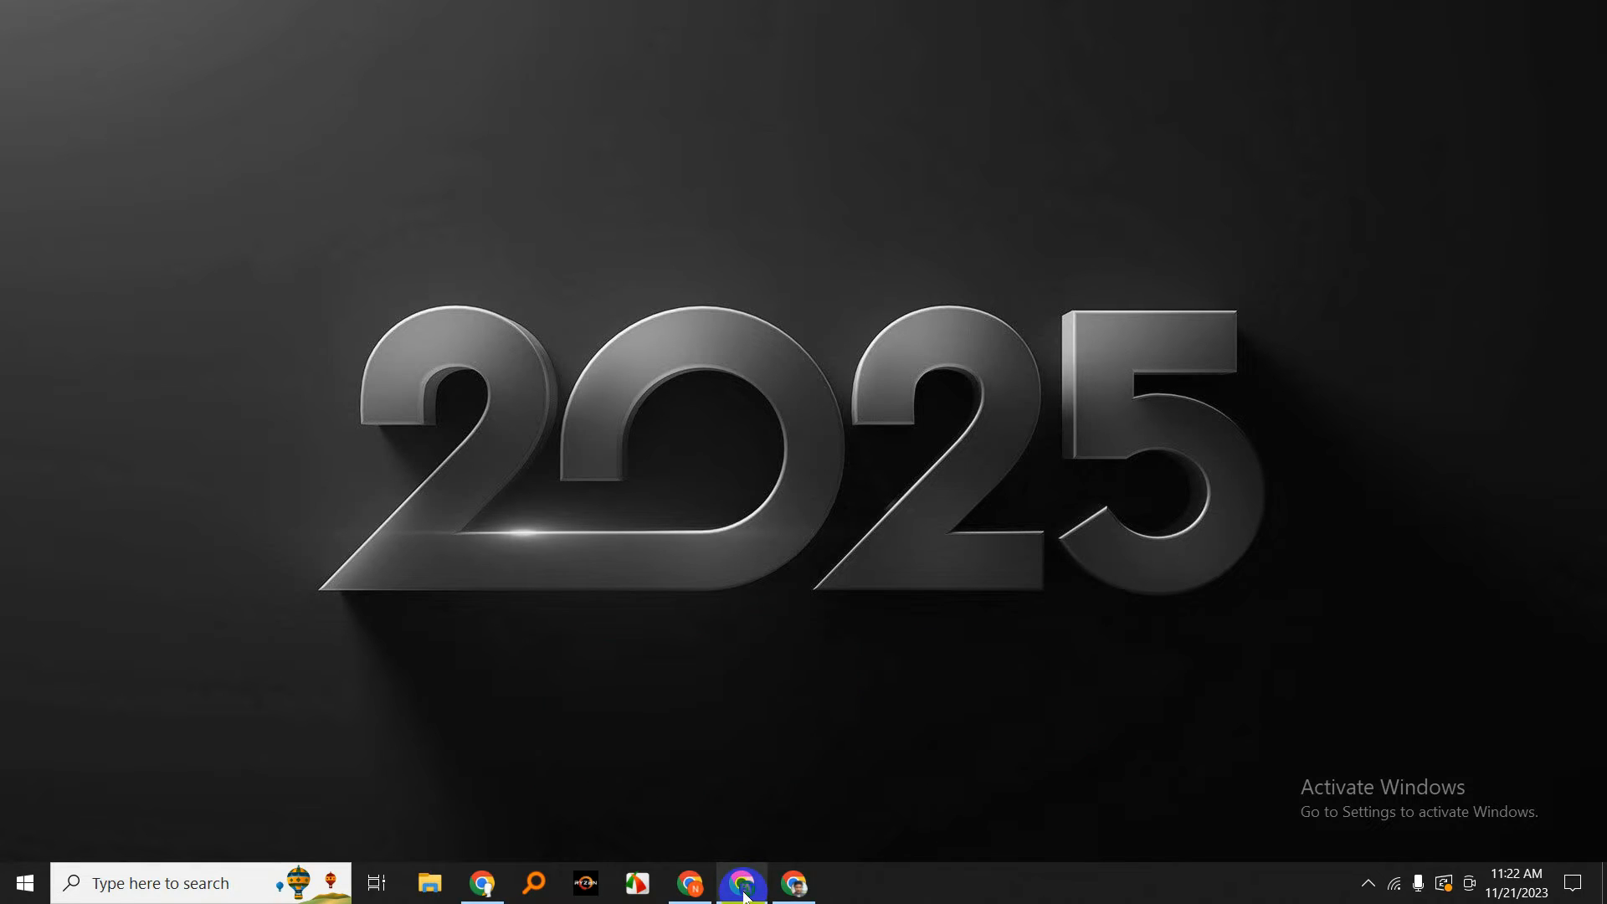
Open Gmail in Chrome and go to 'See all settings' from the quick settings panel
{"action": "left_click", "coordinate": [742, 882]}
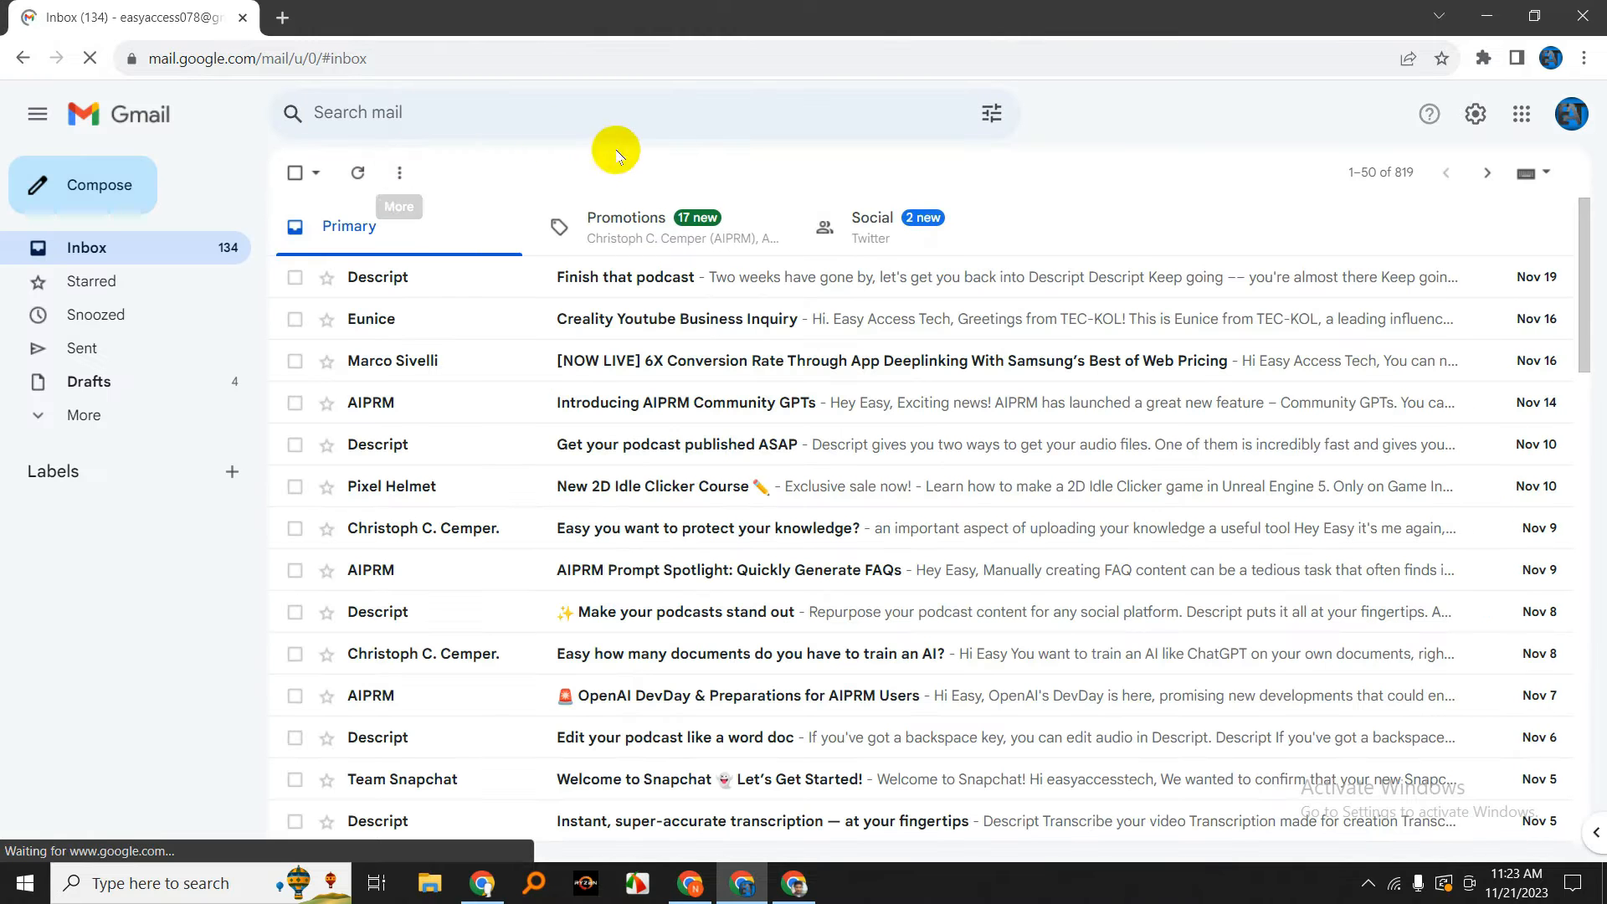
{"action": "mouse_move", "coordinate": [1131, 215]}
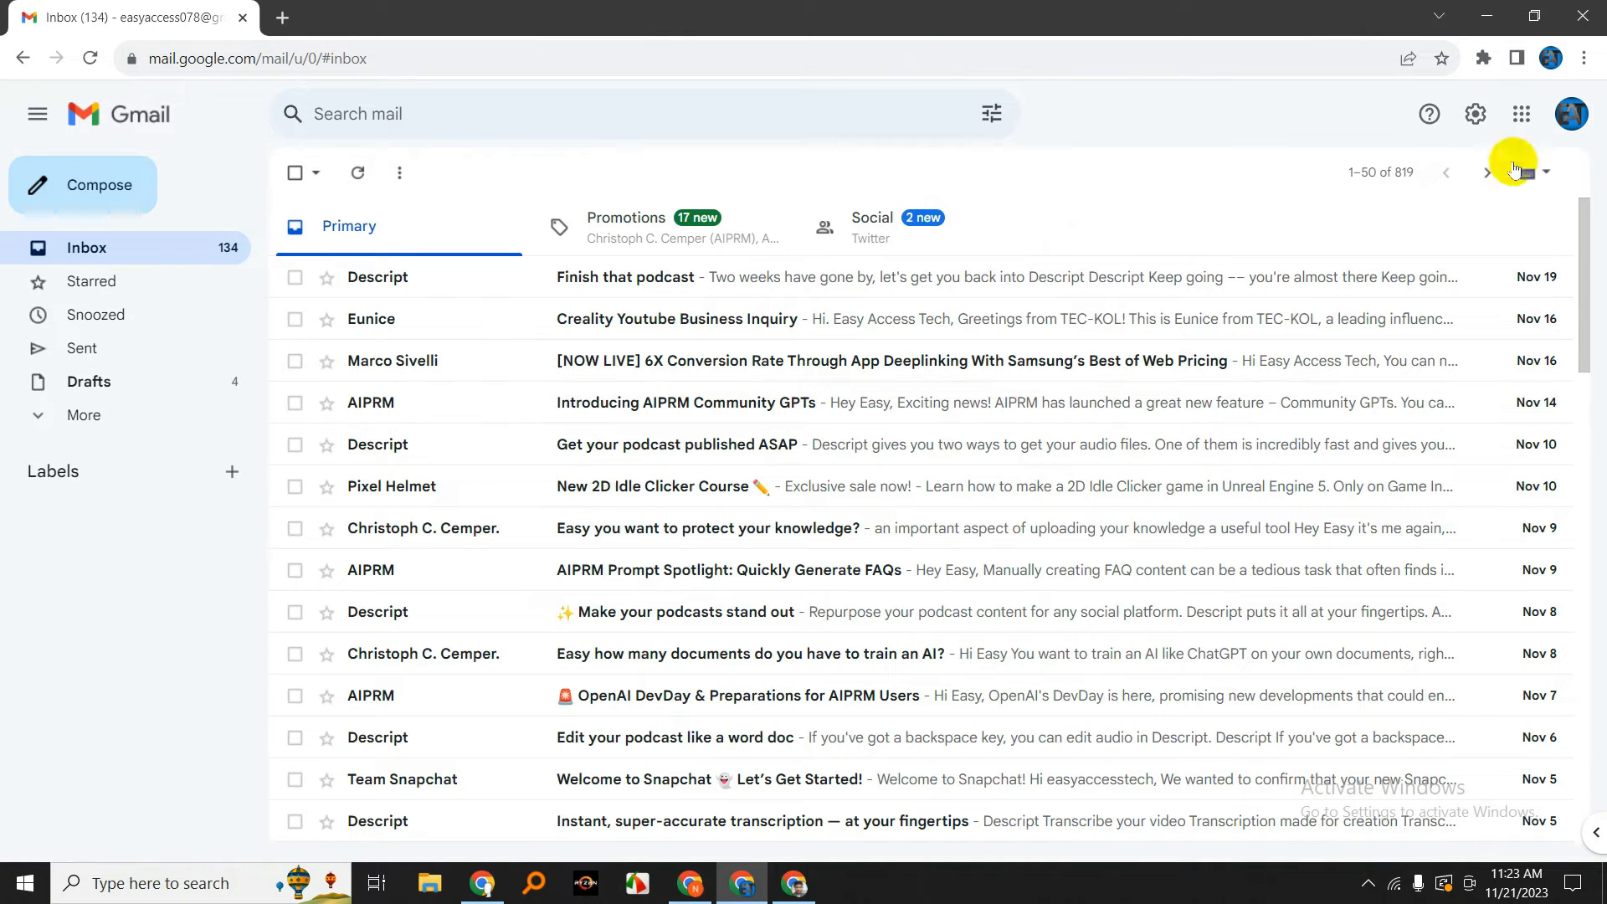
{"action": "left_click", "coordinate": [1473, 114]}
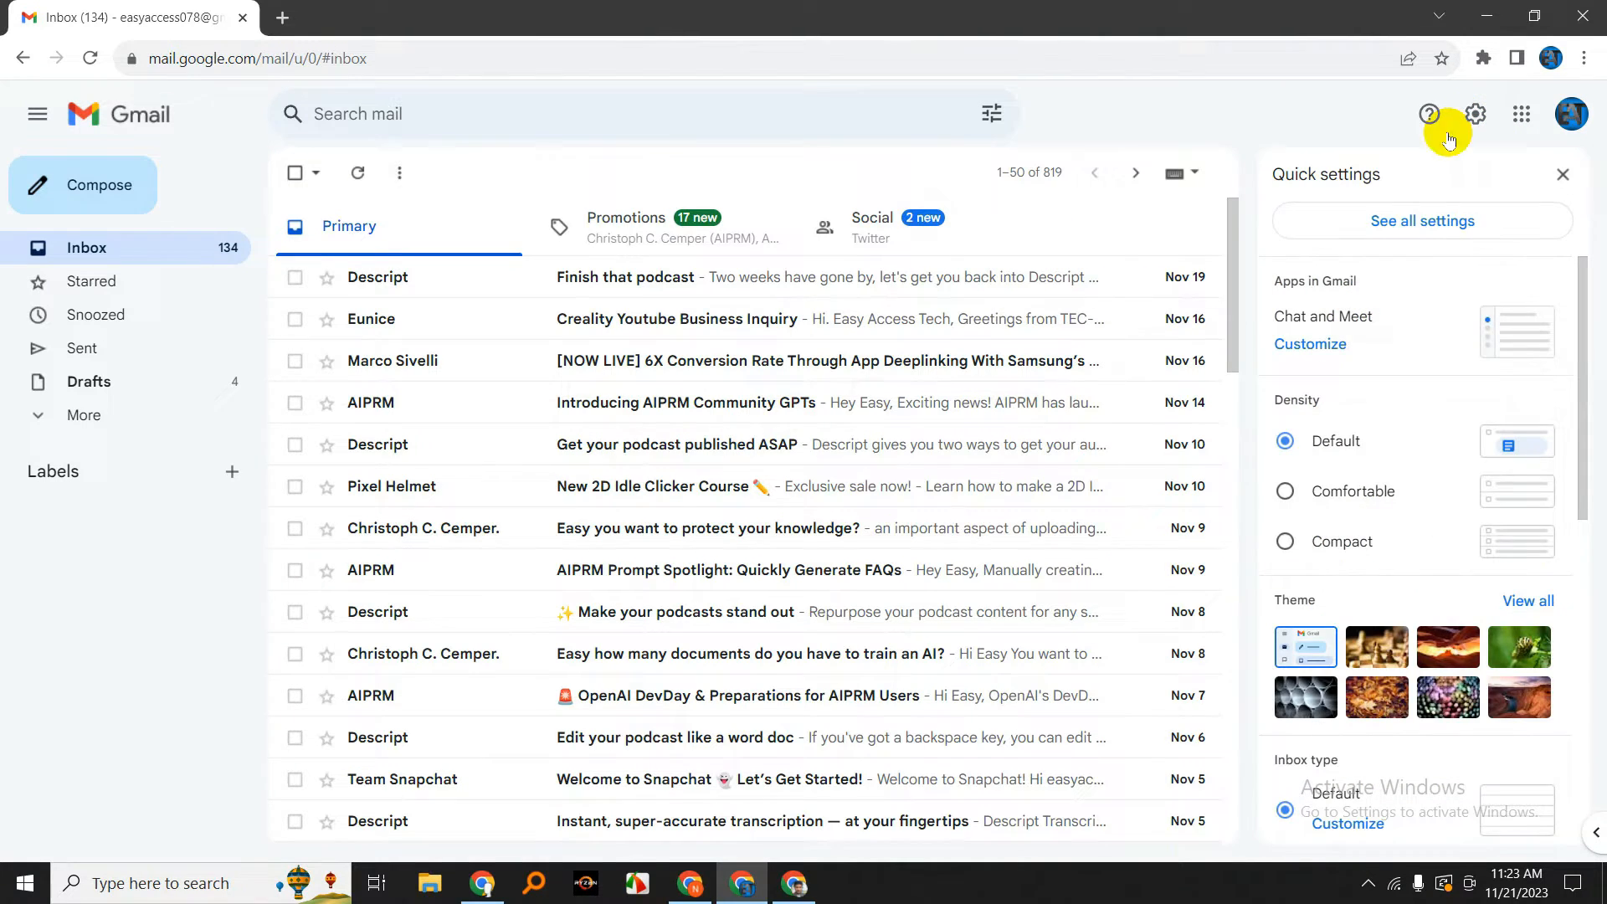
{"action": "left_click", "coordinate": [1561, 175]}
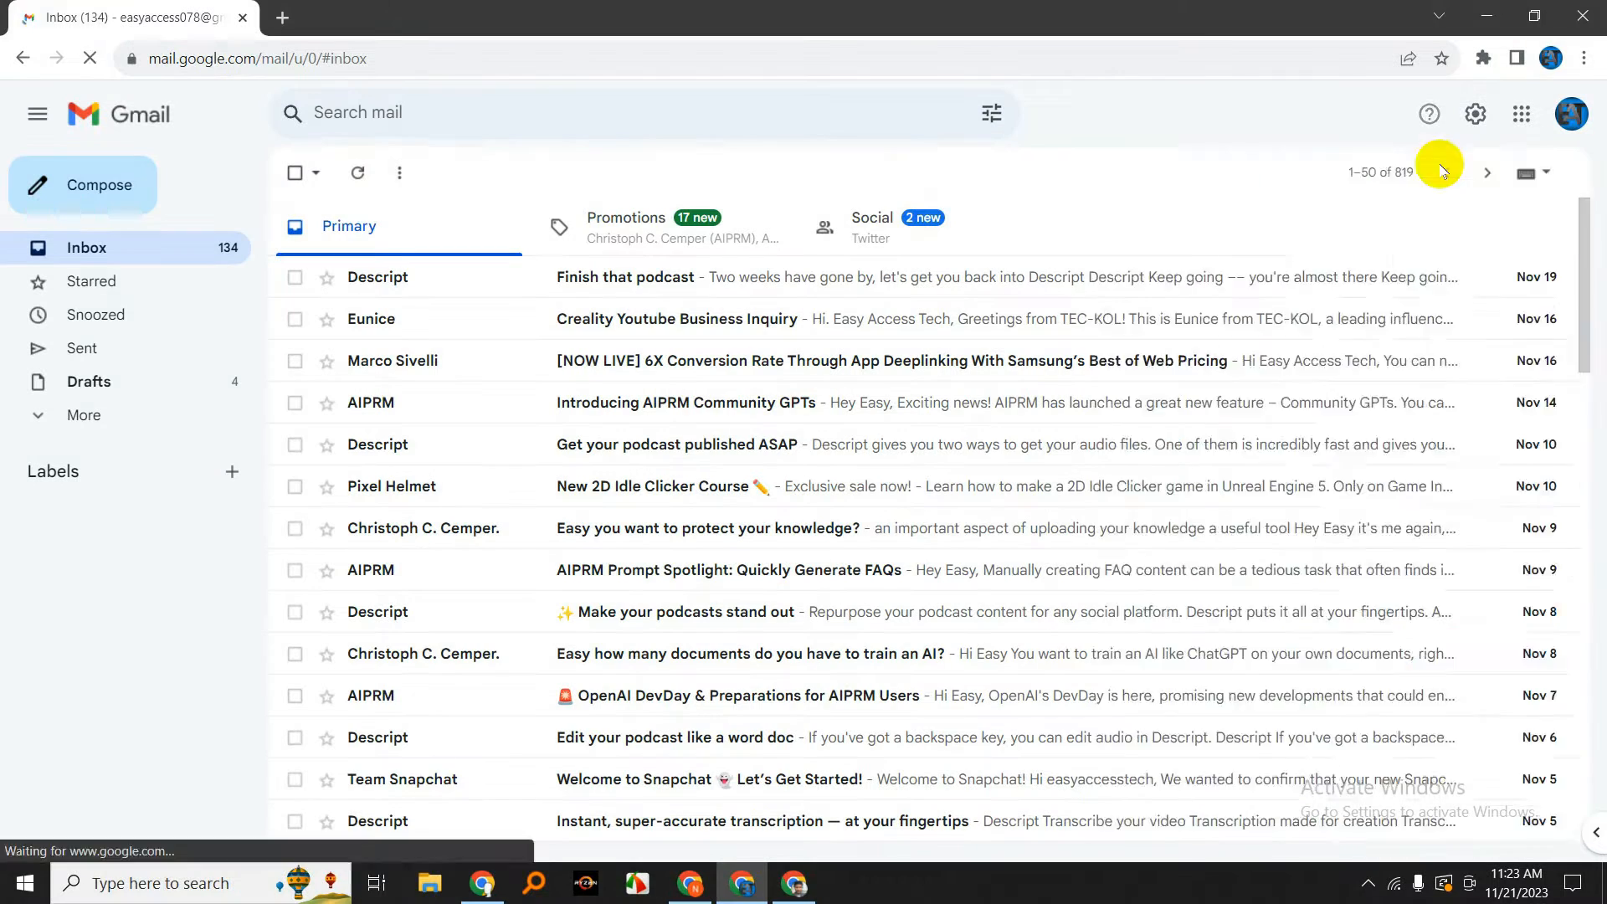
Switch to the 'Forwarding and POP/IMAP' settings tab
{"action": "left_click", "coordinate": [1474, 114]}
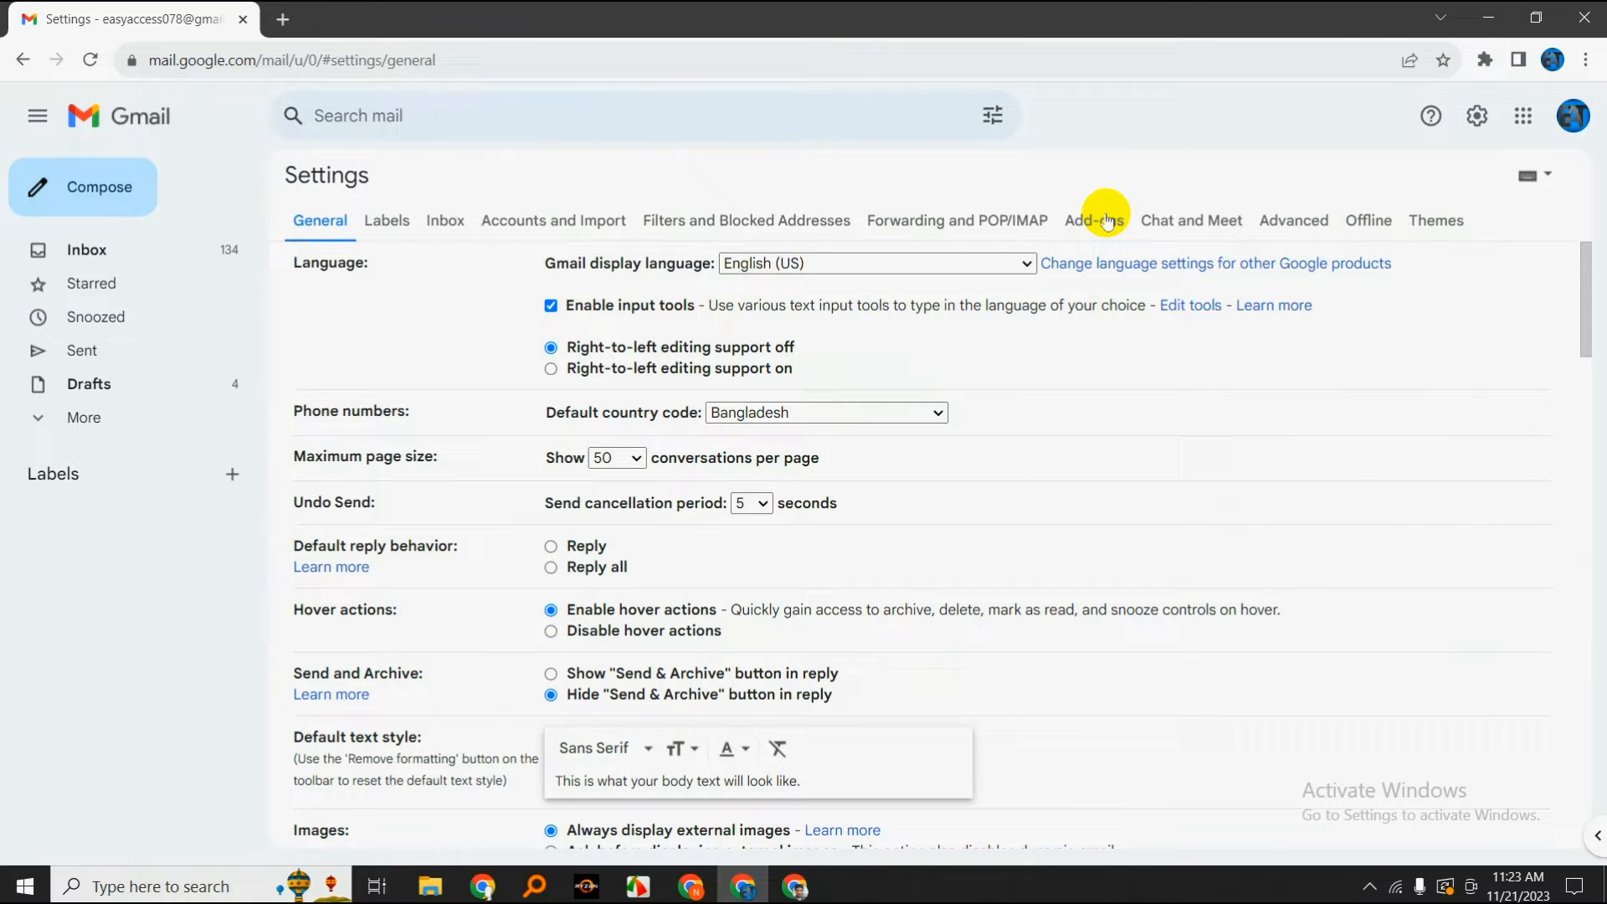
{"action": "left_click", "coordinate": [954, 219]}
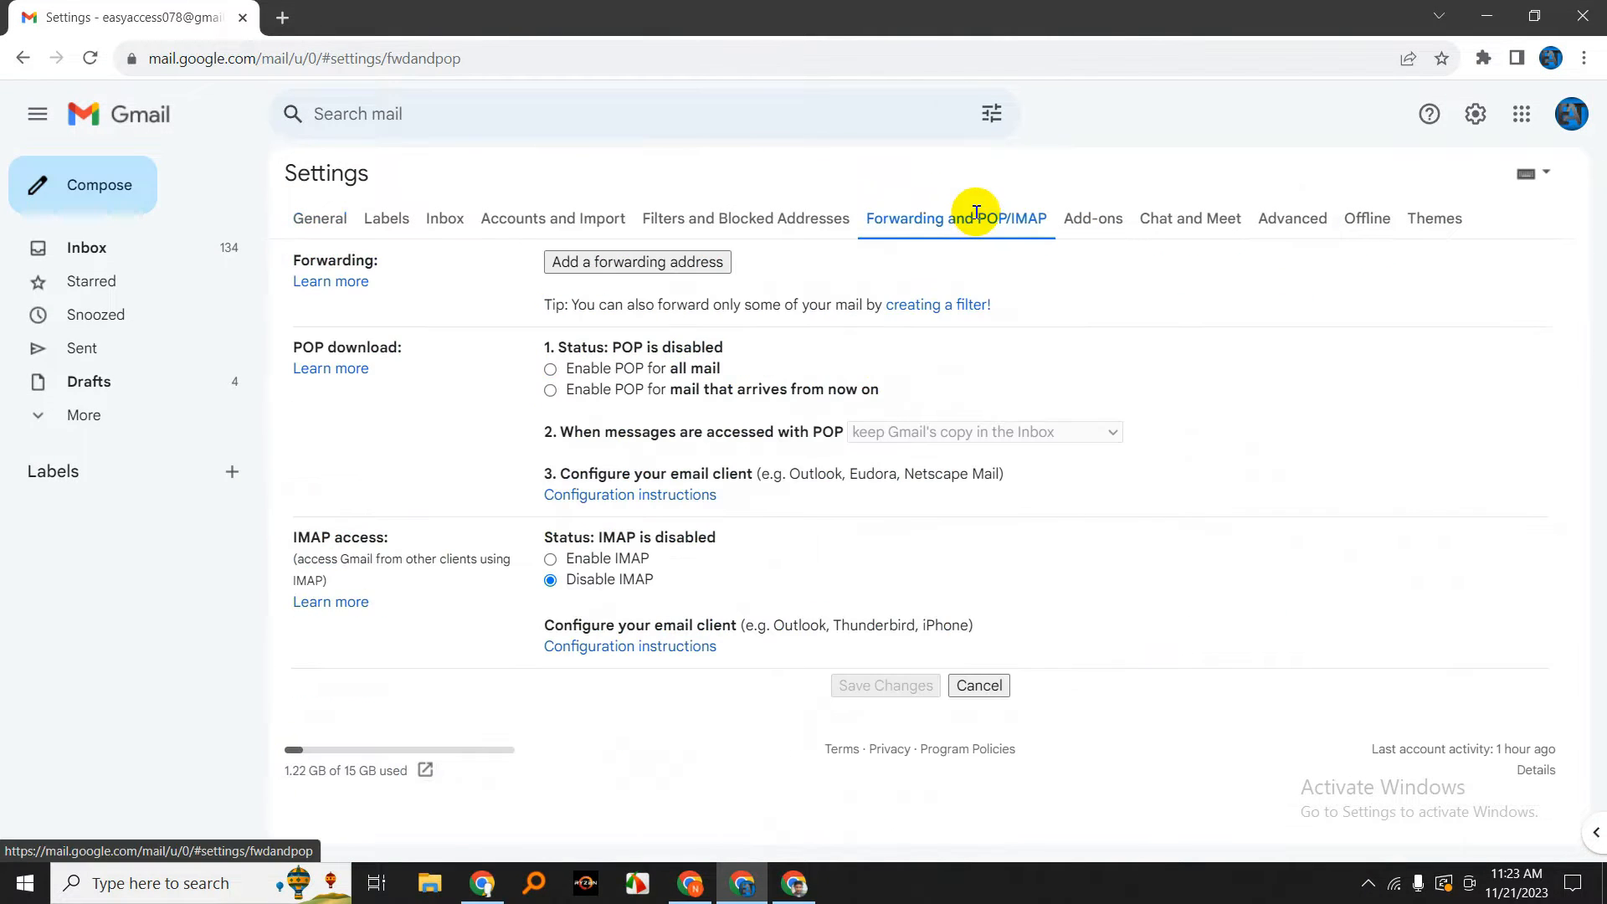
{"action": "mouse_move", "coordinate": [343, 489]}
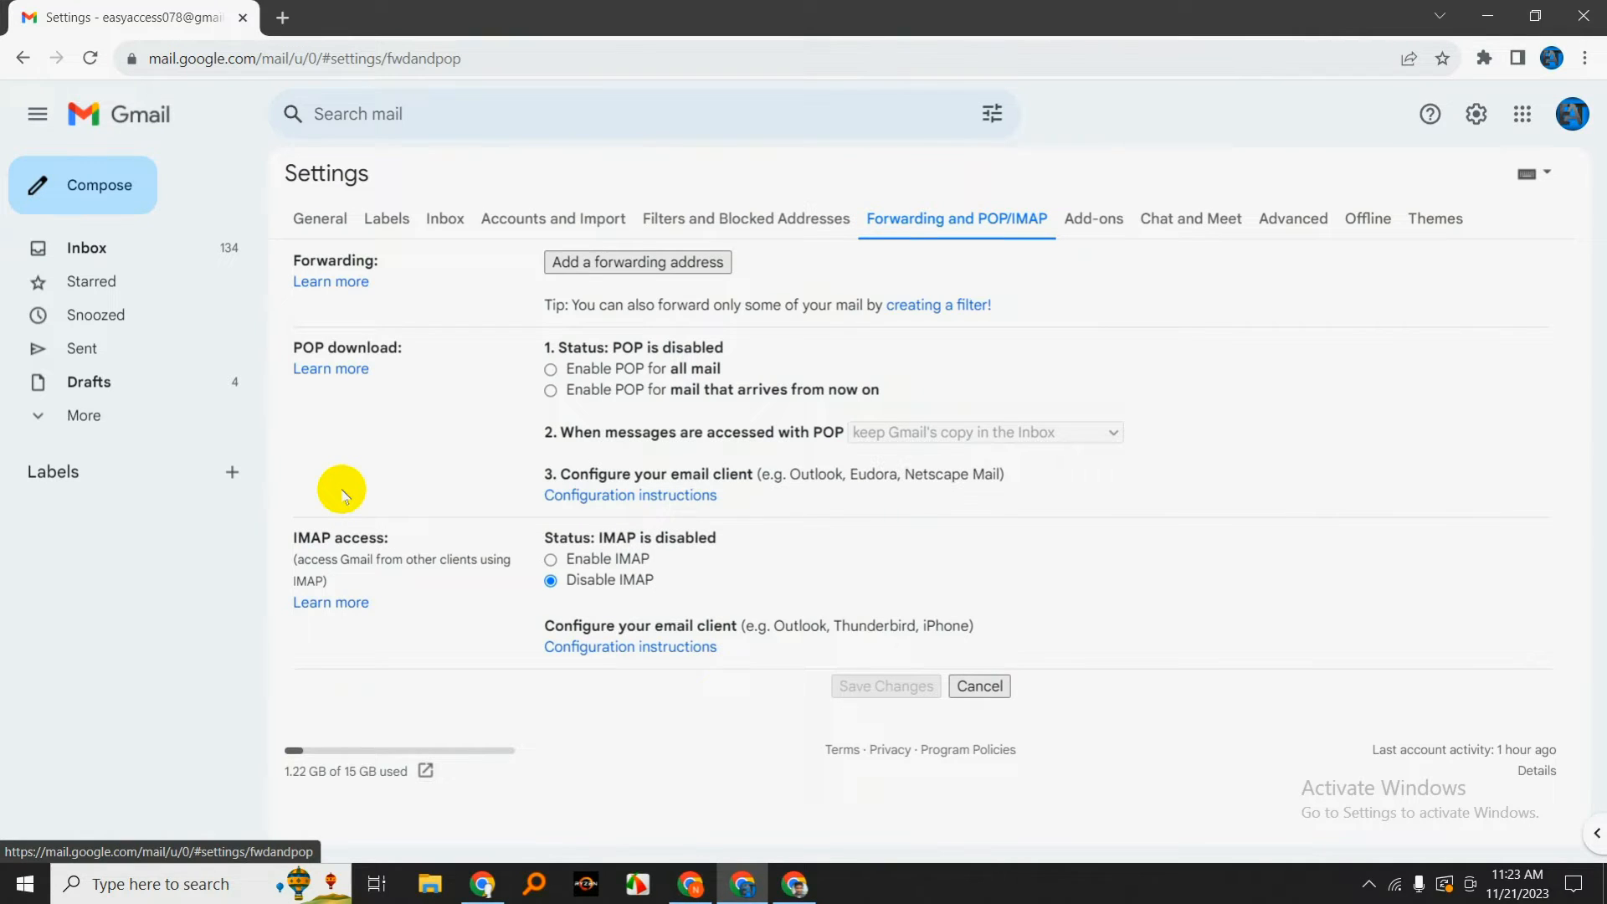
{"action": "mouse_move", "coordinate": [370, 425]}
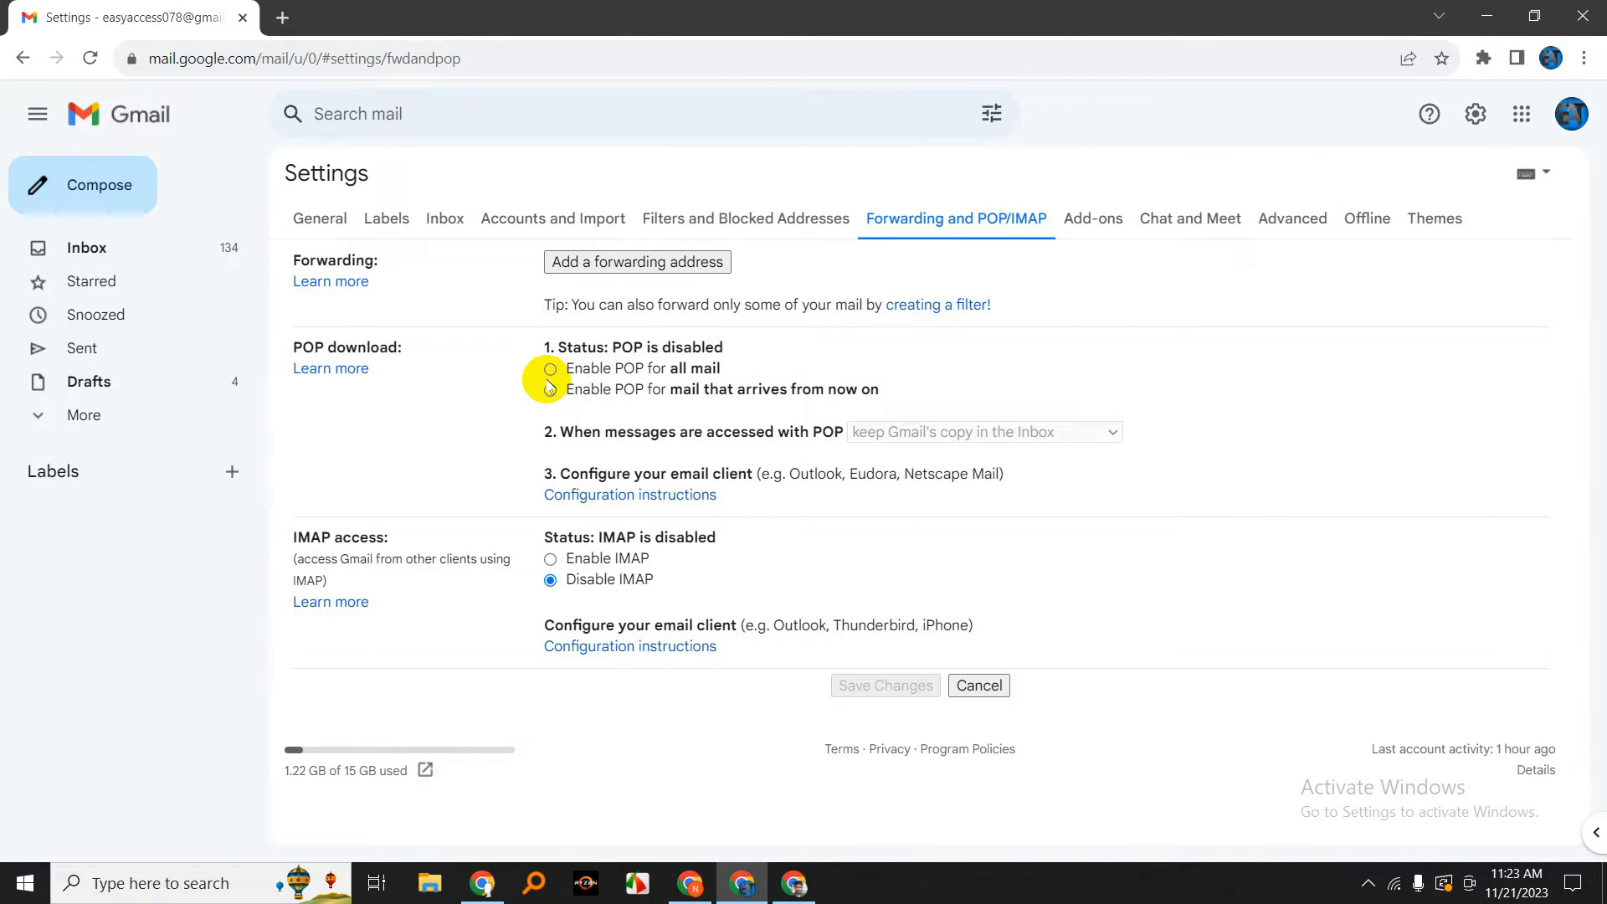
Set POP download to 'Enable POP for all mail'
{"action": "left_click", "coordinate": [551, 369]}
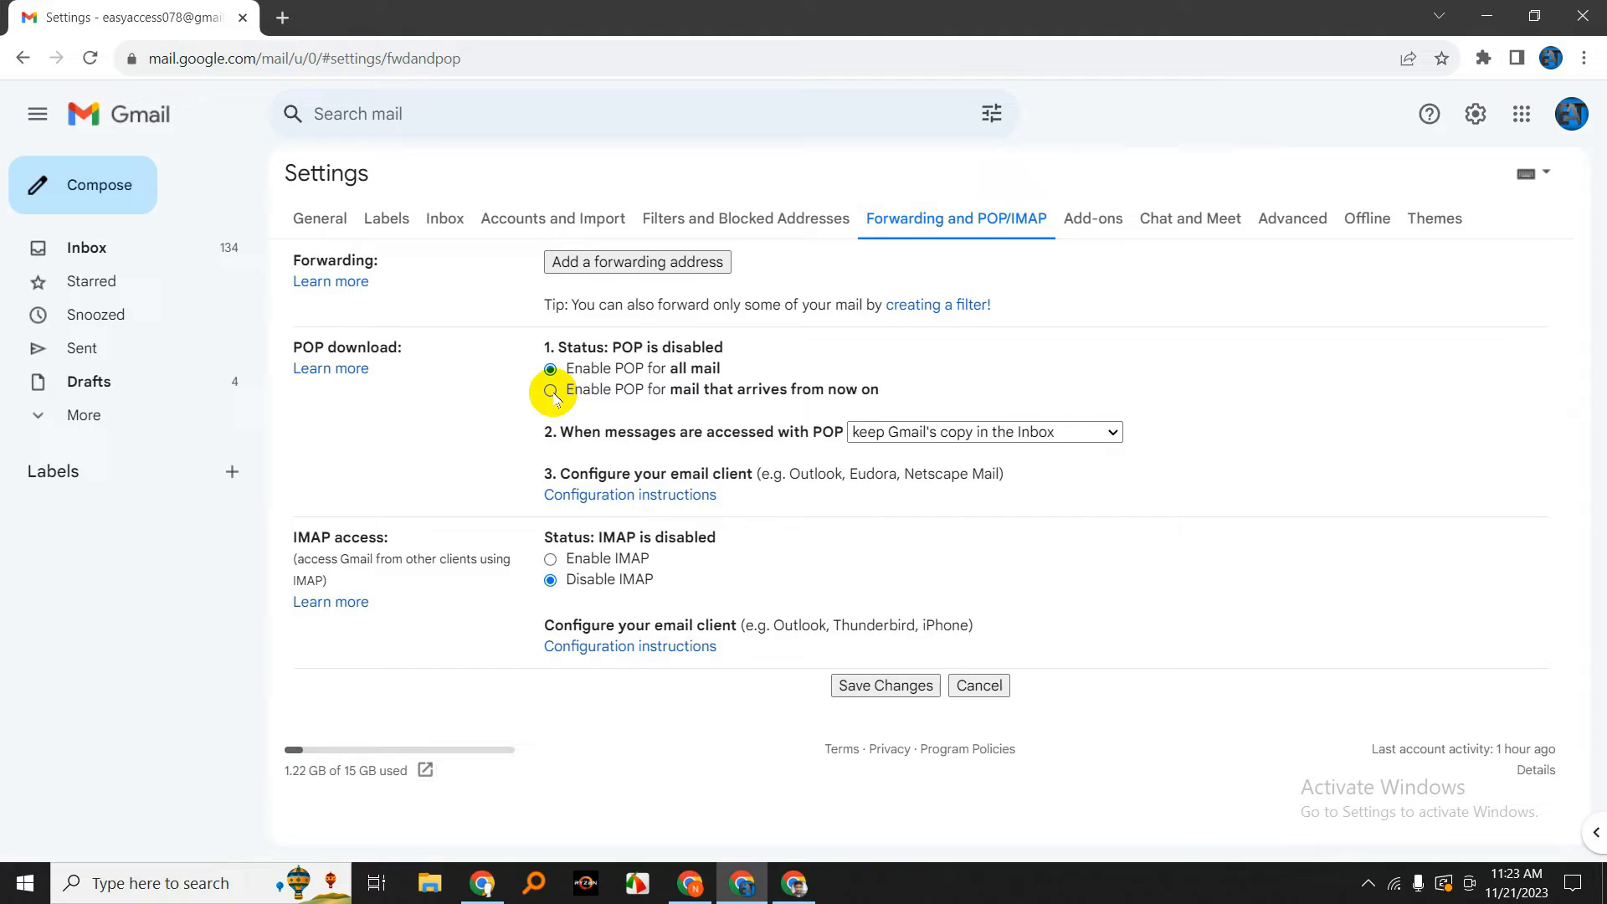
{"action": "left_click", "coordinate": [552, 390]}
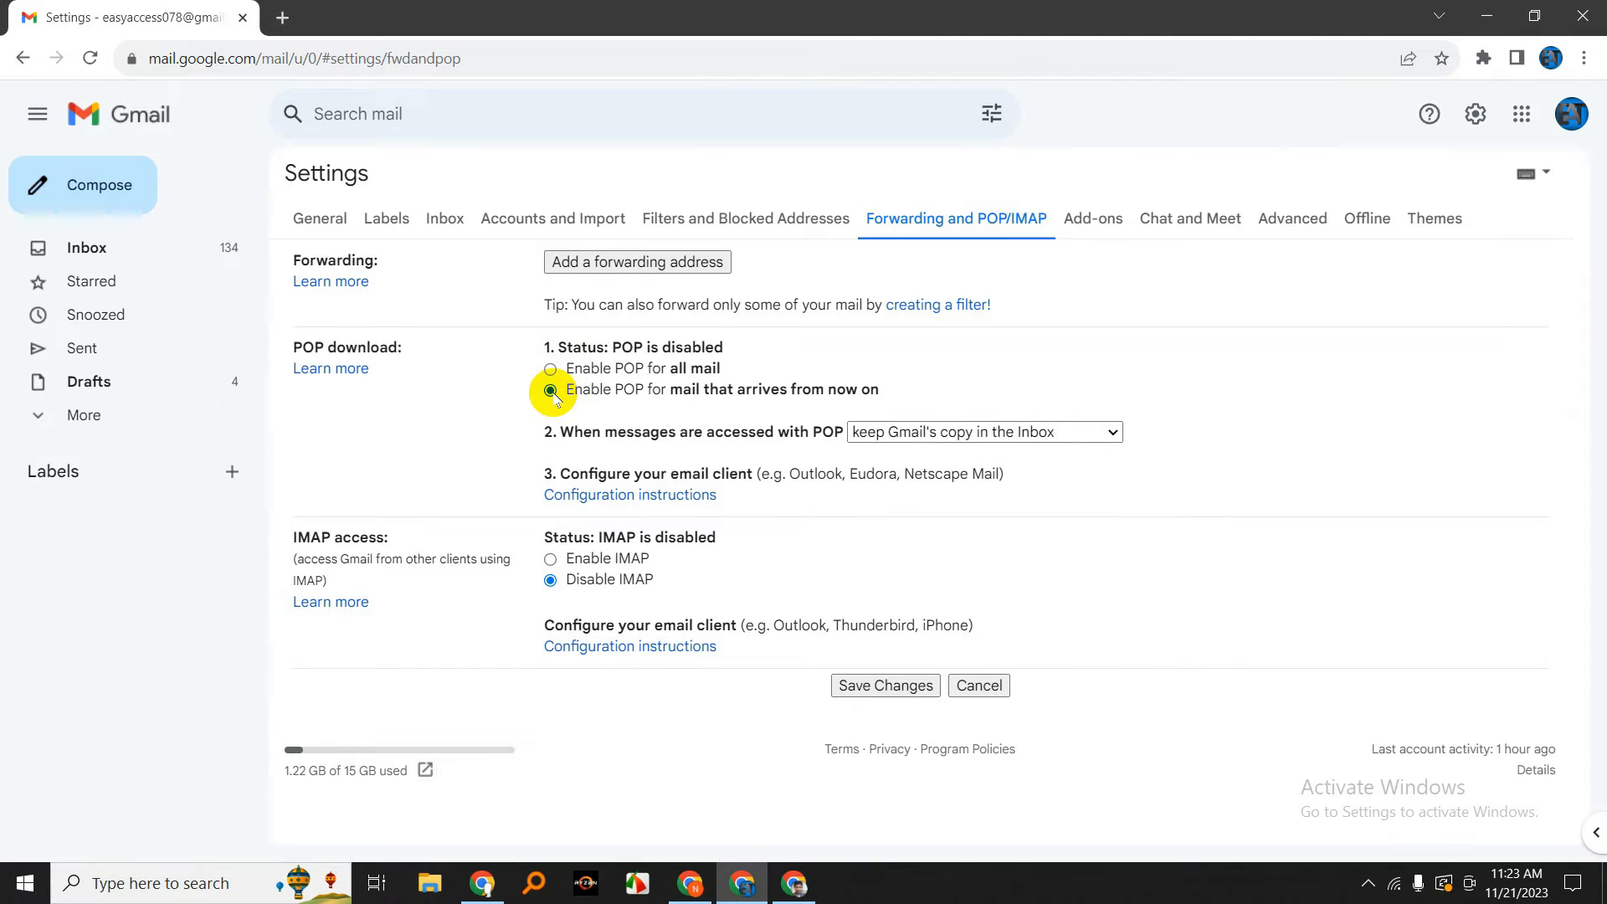
{"action": "left_click", "coordinate": [551, 368]}
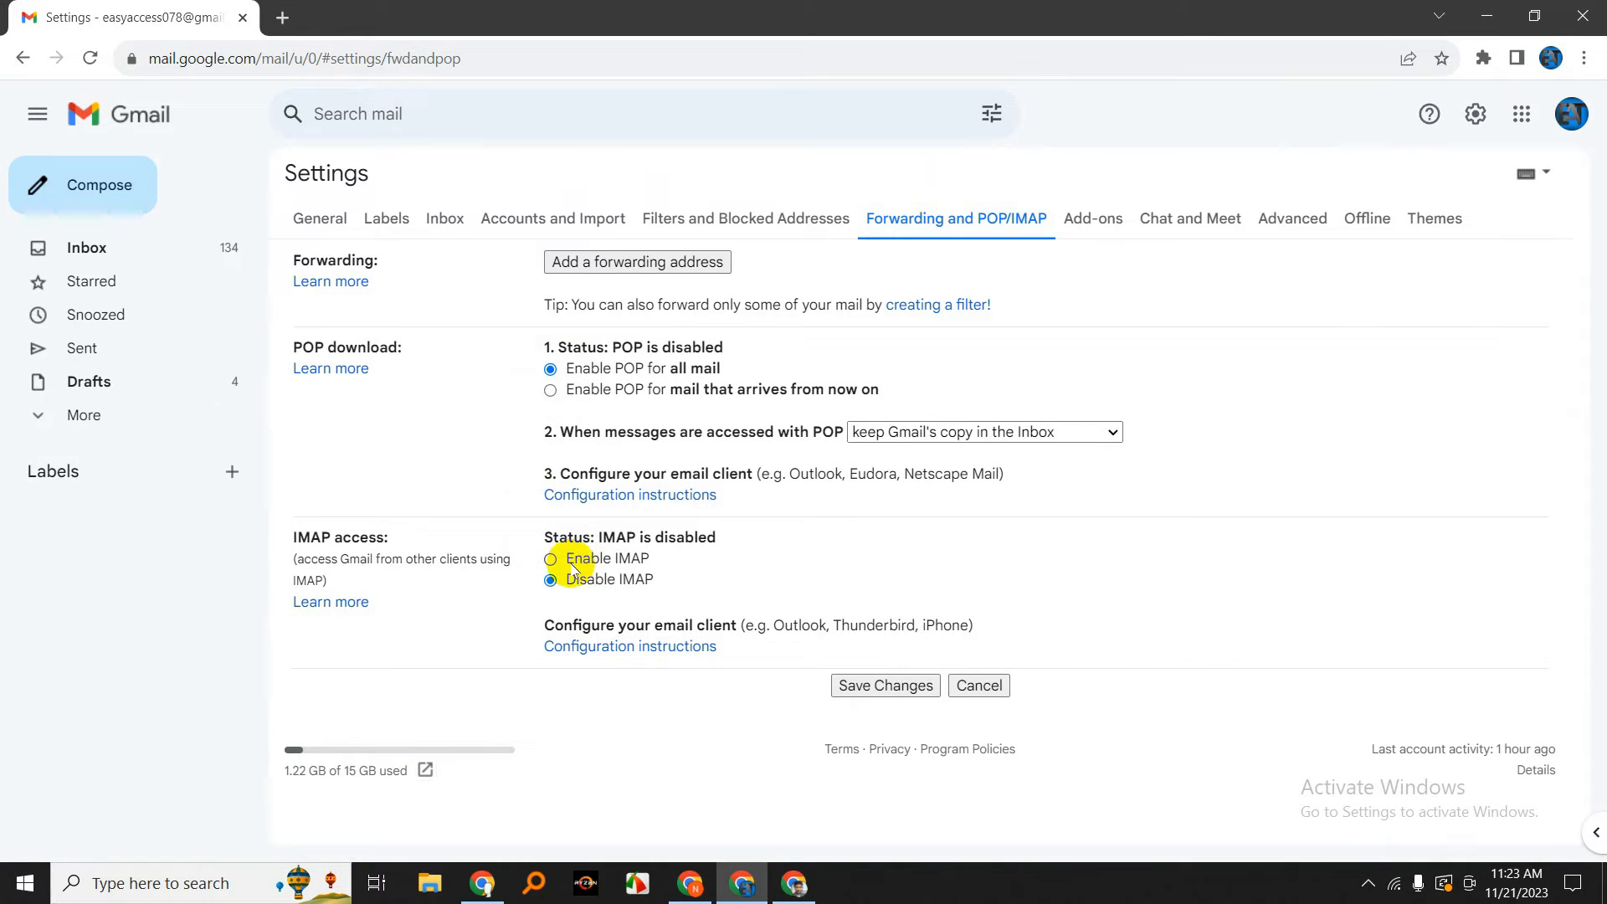
Enable IMAP, save the changes, and confirm the account in Google verification
{"action": "left_click", "coordinate": [551, 558]}
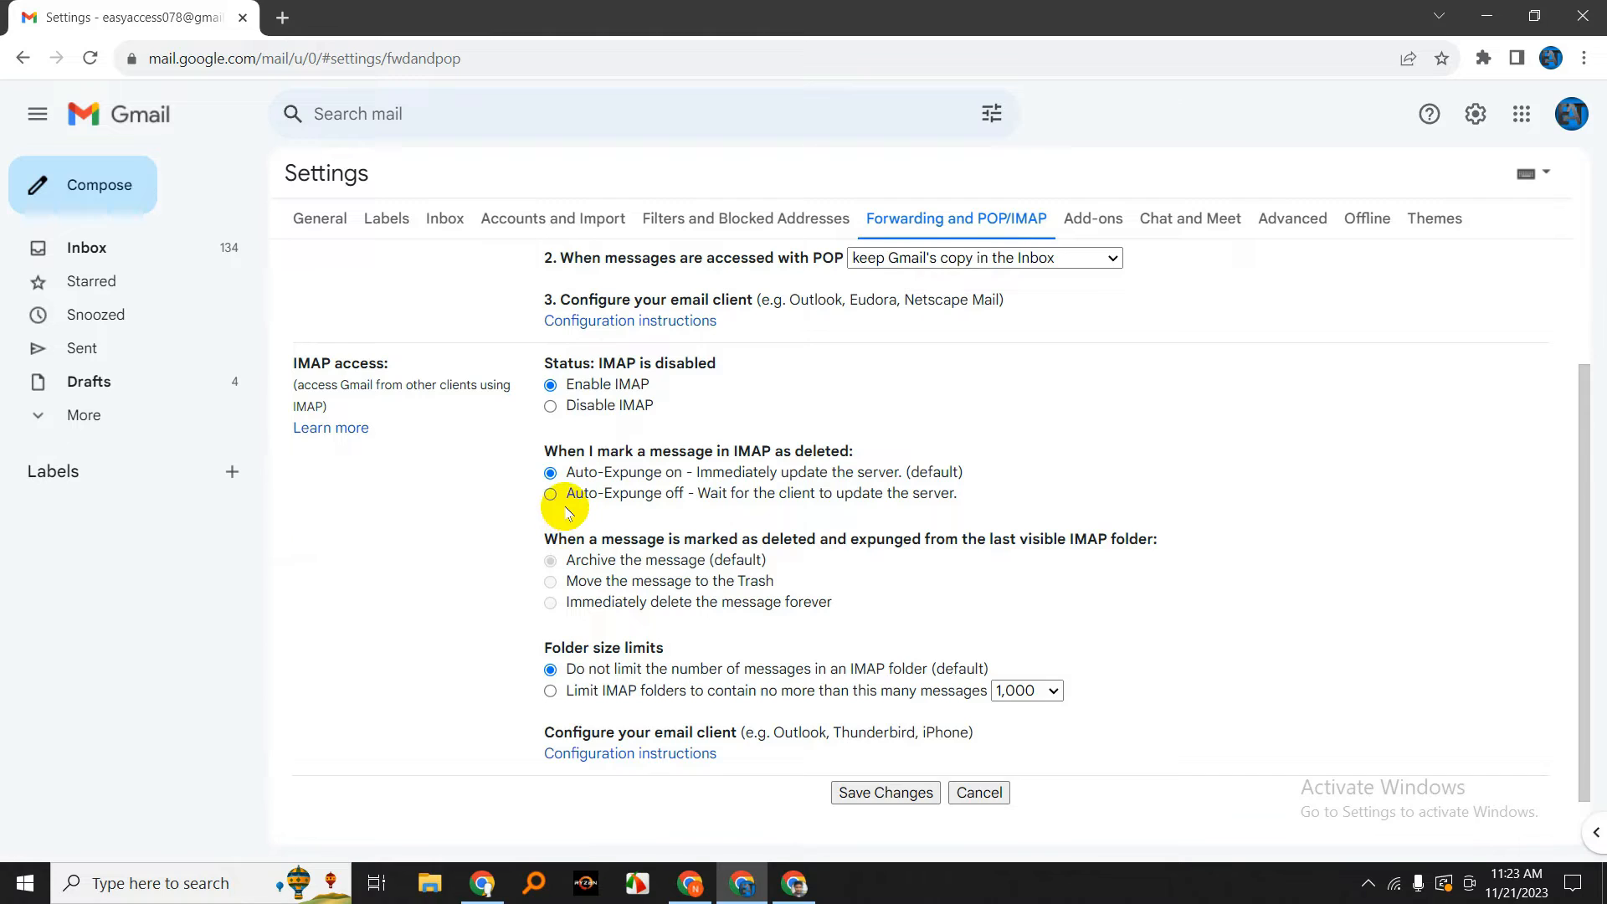
{"action": "scroll", "scroll_direction": "down", "scroll_amount": 3}
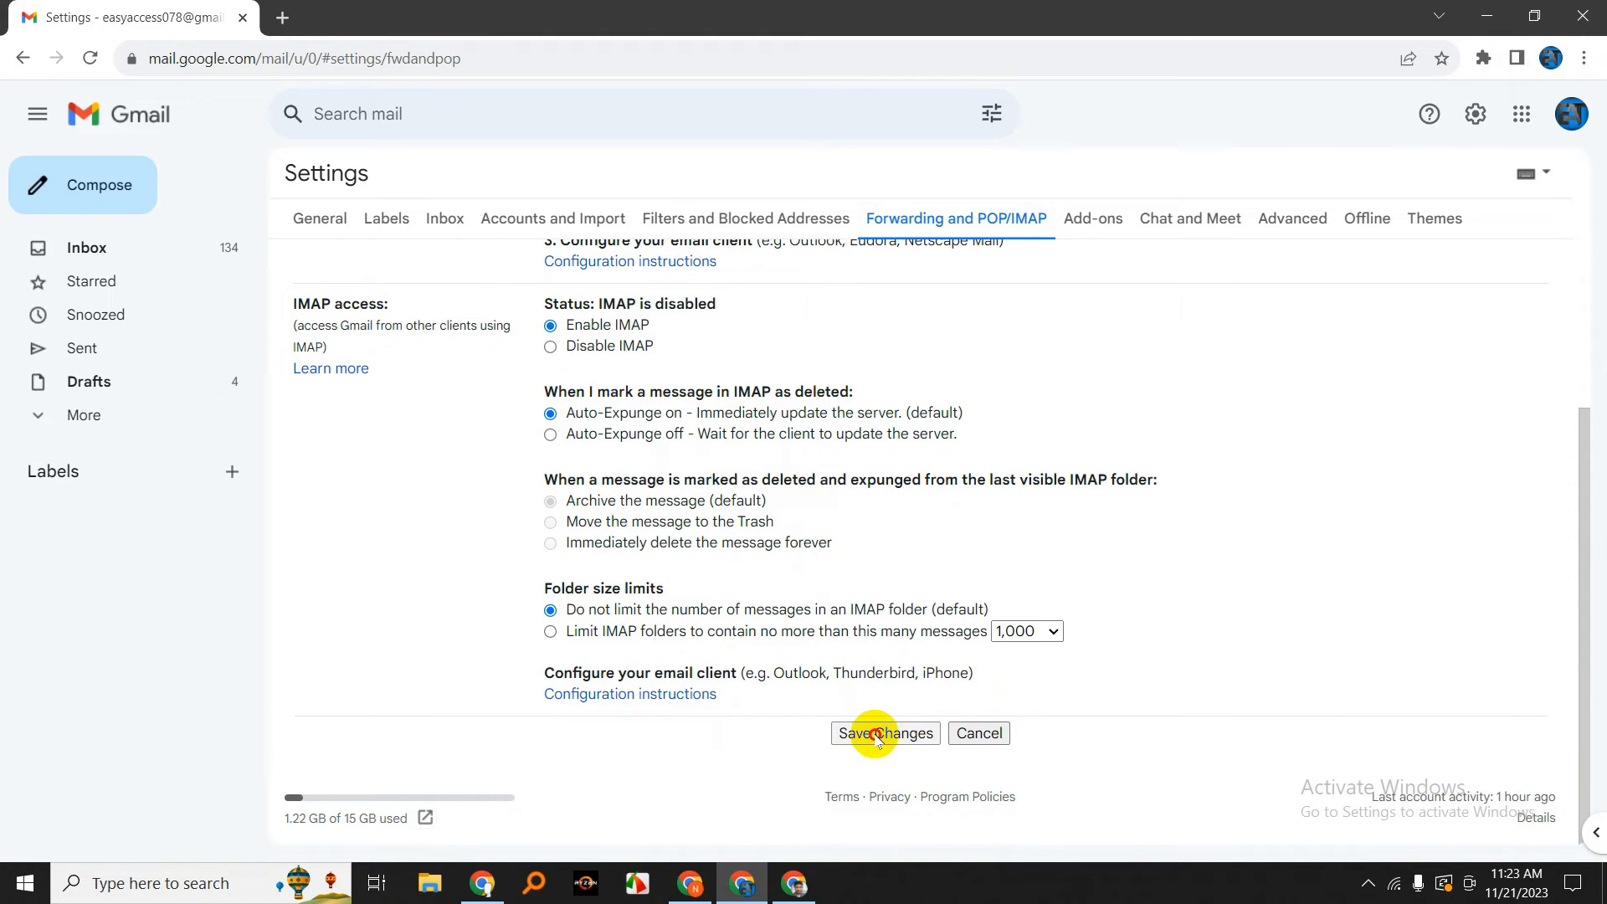
{"action": "left_click", "coordinate": [884, 733]}
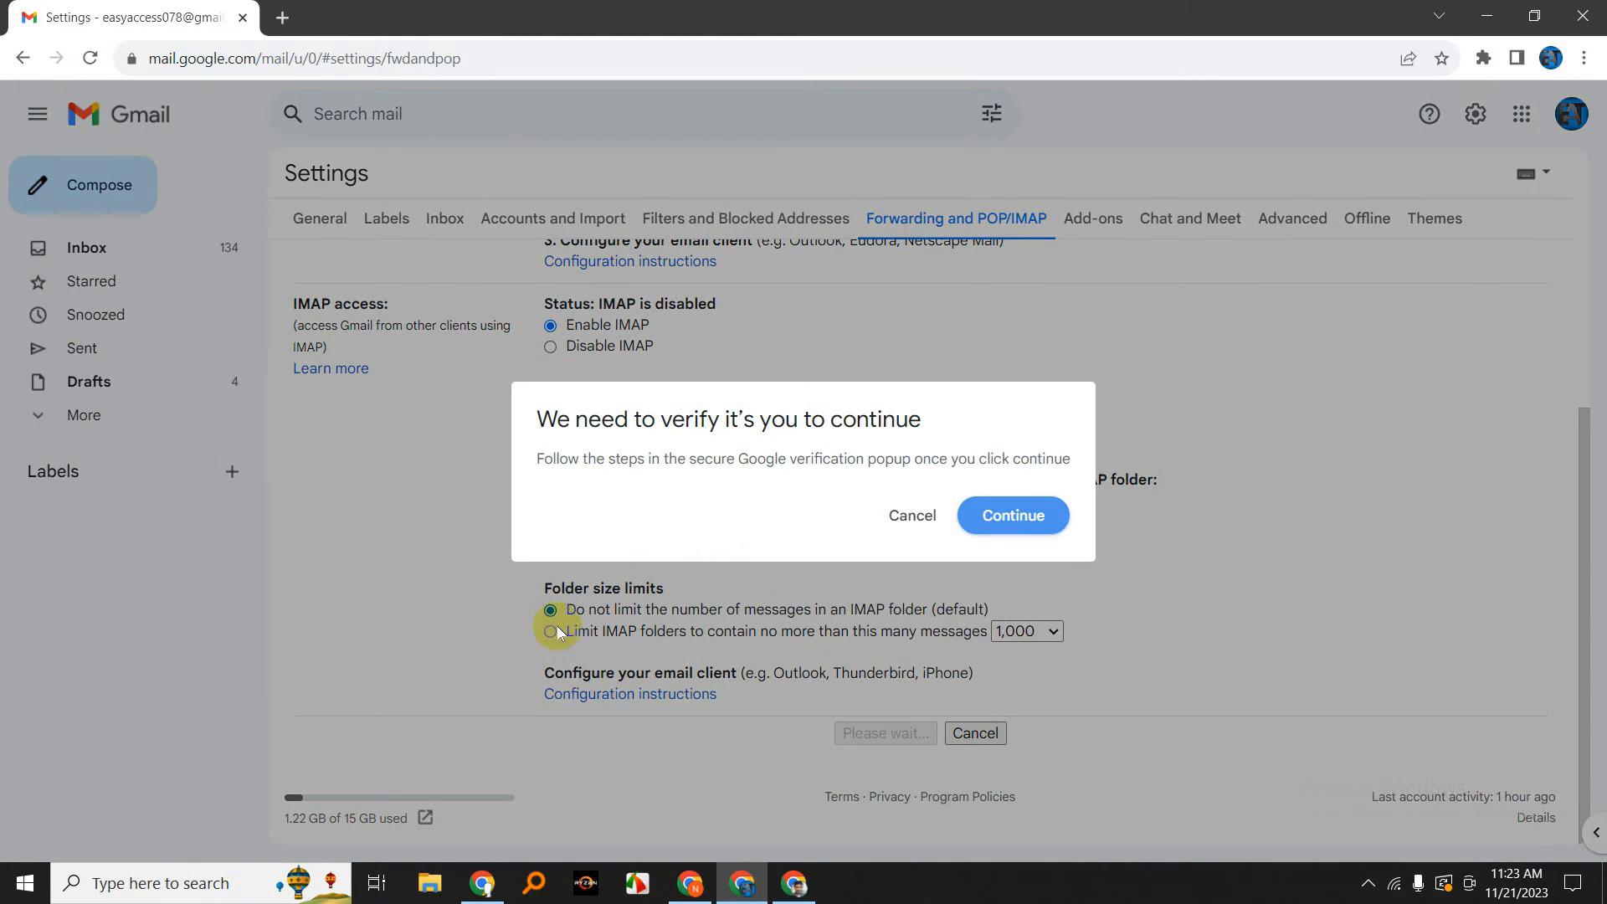
{"action": "left_click", "coordinate": [1010, 515]}
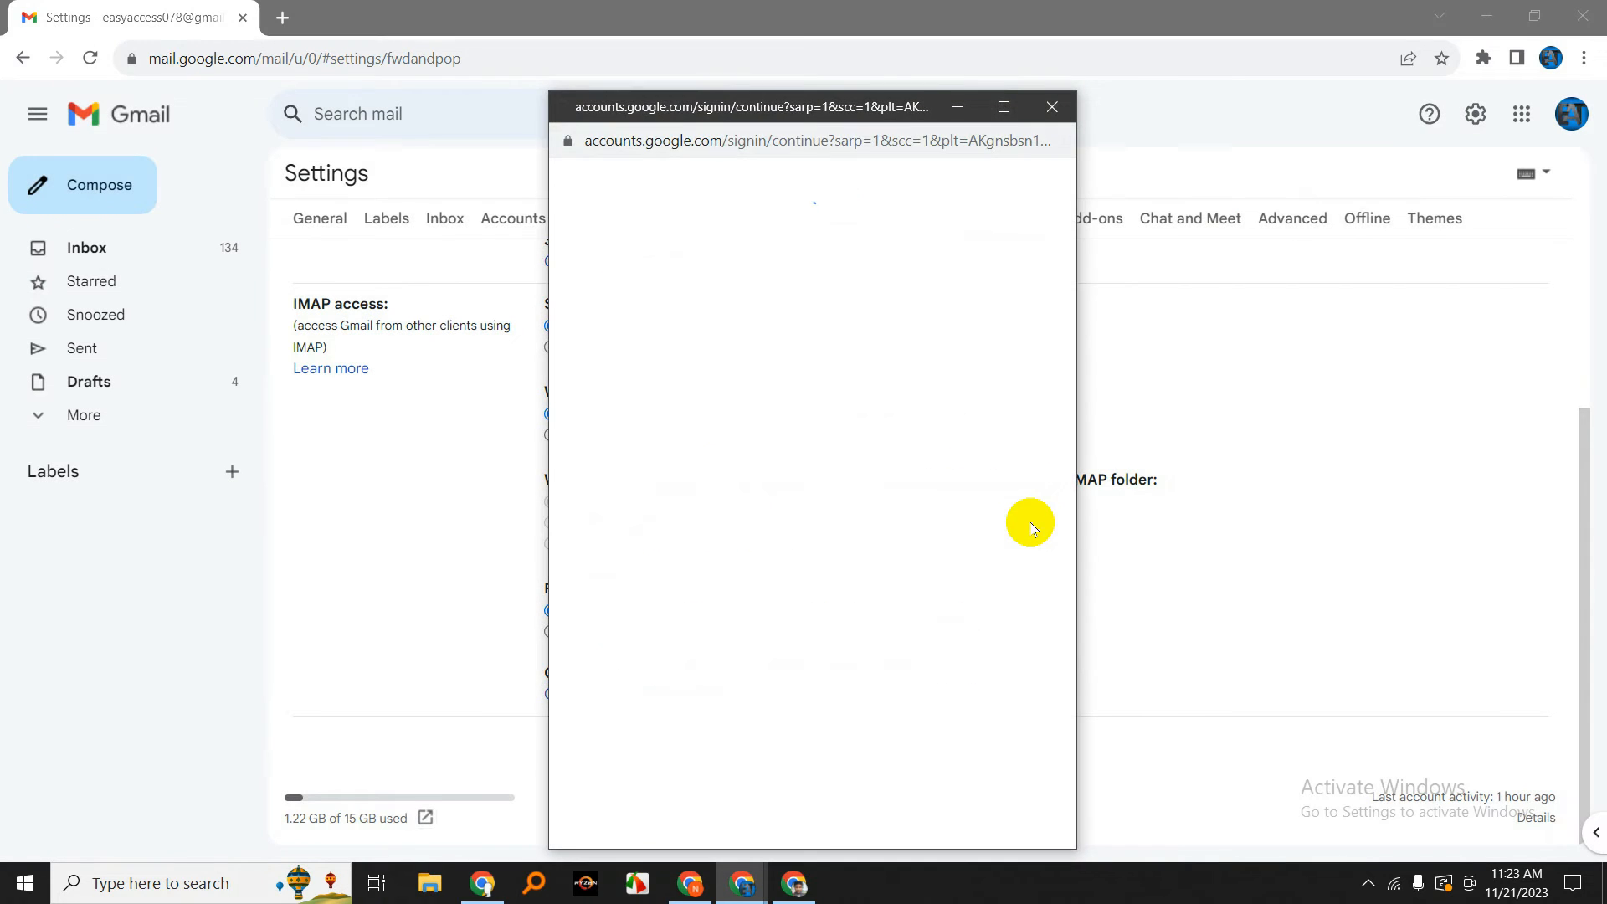
{"action": "left_click", "coordinate": [1051, 107]}
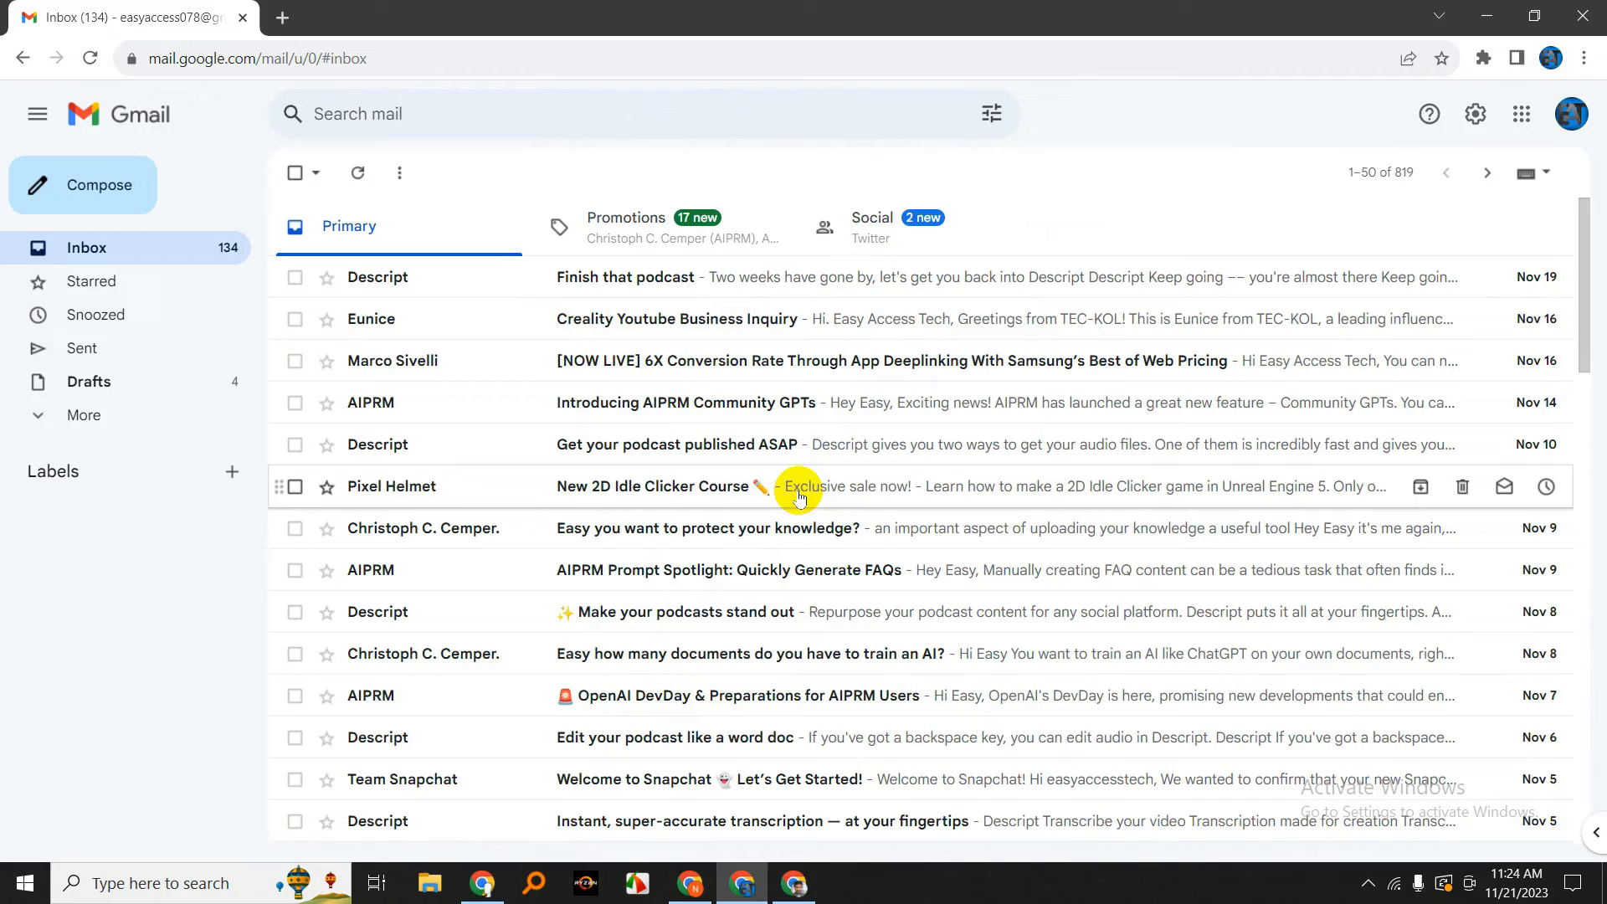
{"action": "mouse_move", "coordinate": [375, 522]}
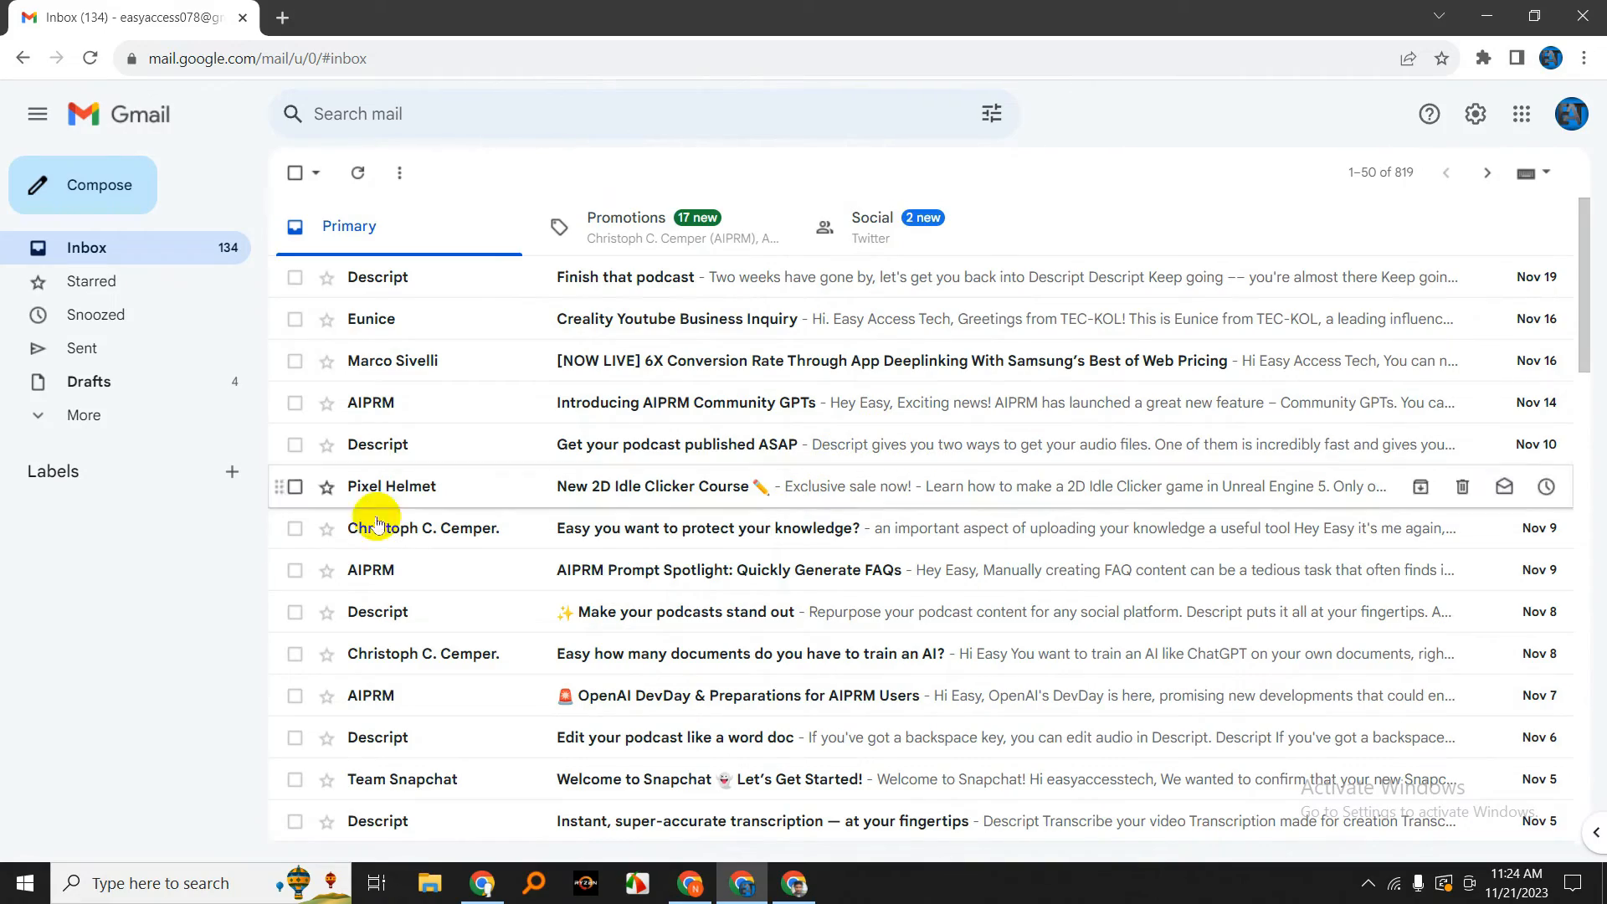